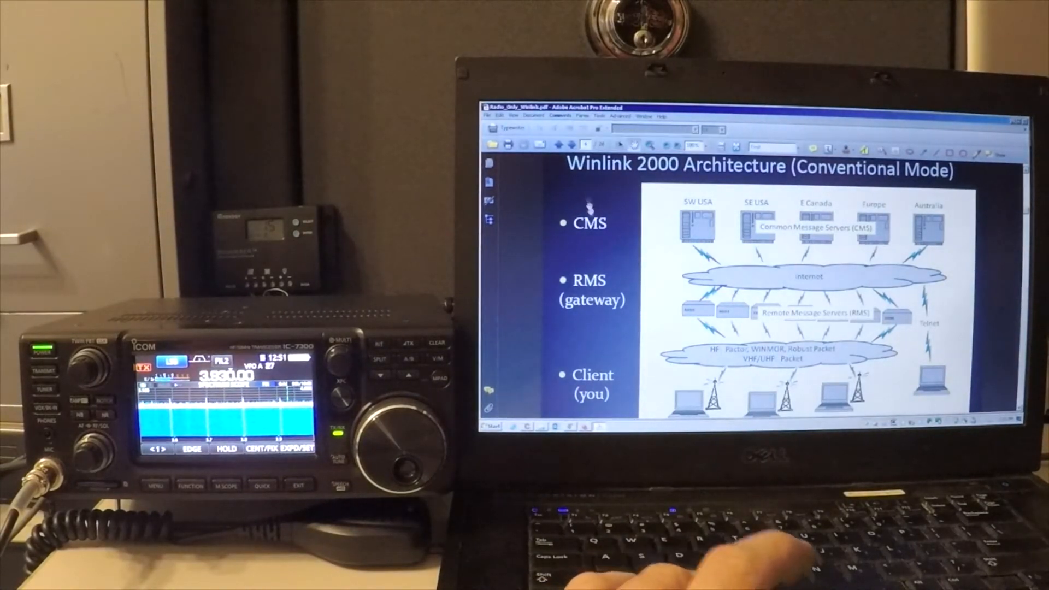
Scroll the page to bring the Winlink Global Radio Email logo into view.
scroll("down", 3)
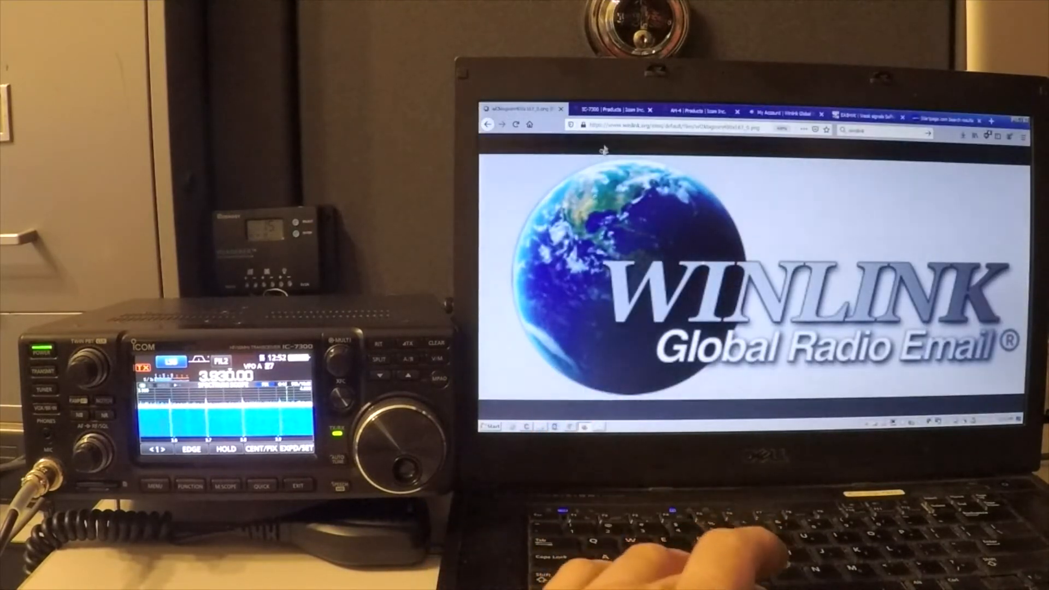
View the IC-7300 transceiver page, the AH-4 tuner page, then return to the IC-7300 page.
left_click(608, 109)
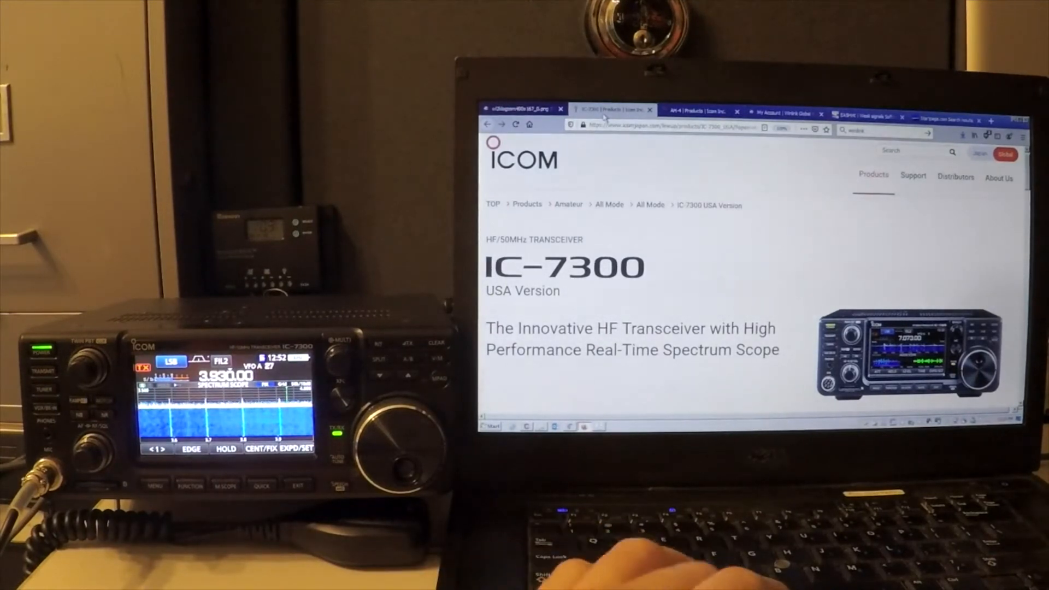
left_click(696, 112)
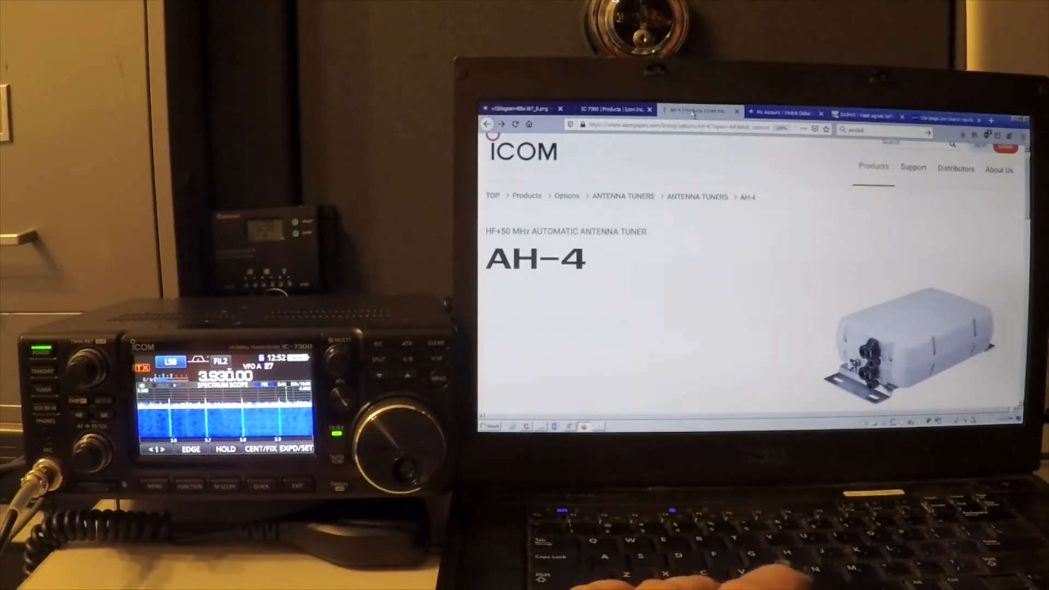
left_click(609, 109)
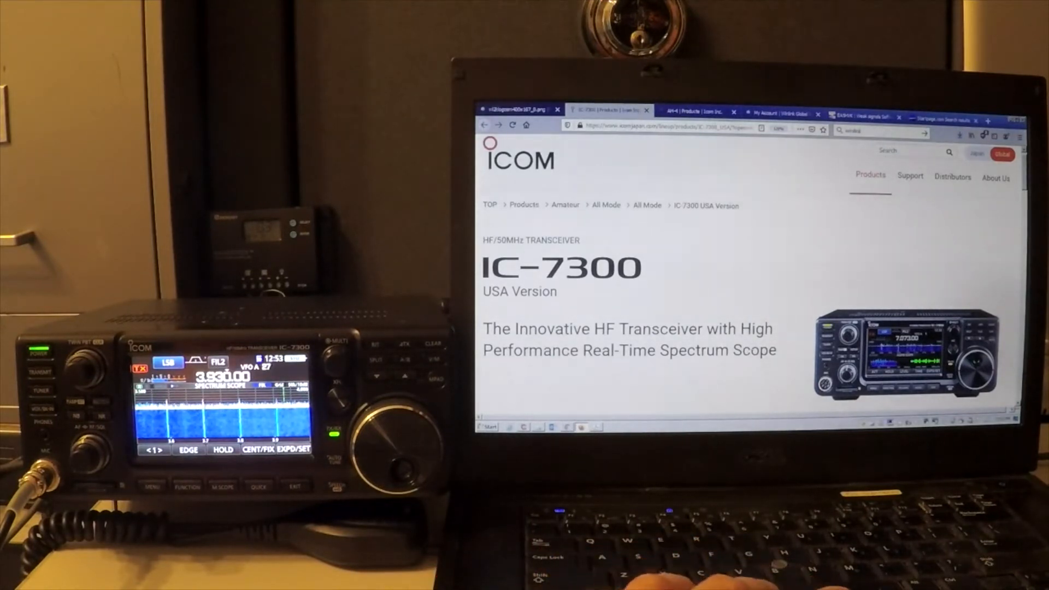
Show the Winlink My Account page, then leave the browser for the desktop.
left_click(776, 112)
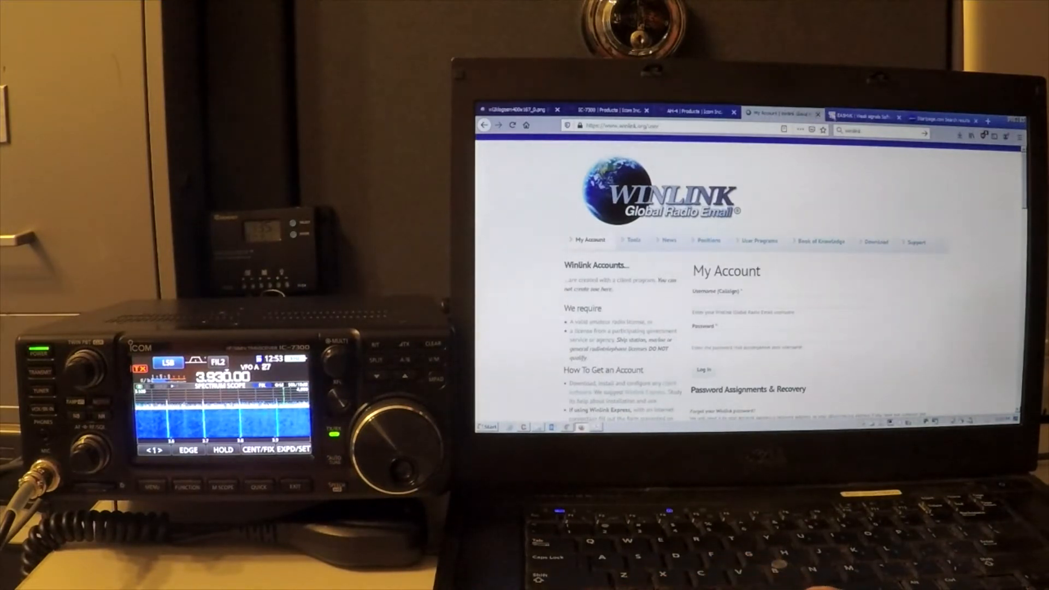
left_click(863, 112)
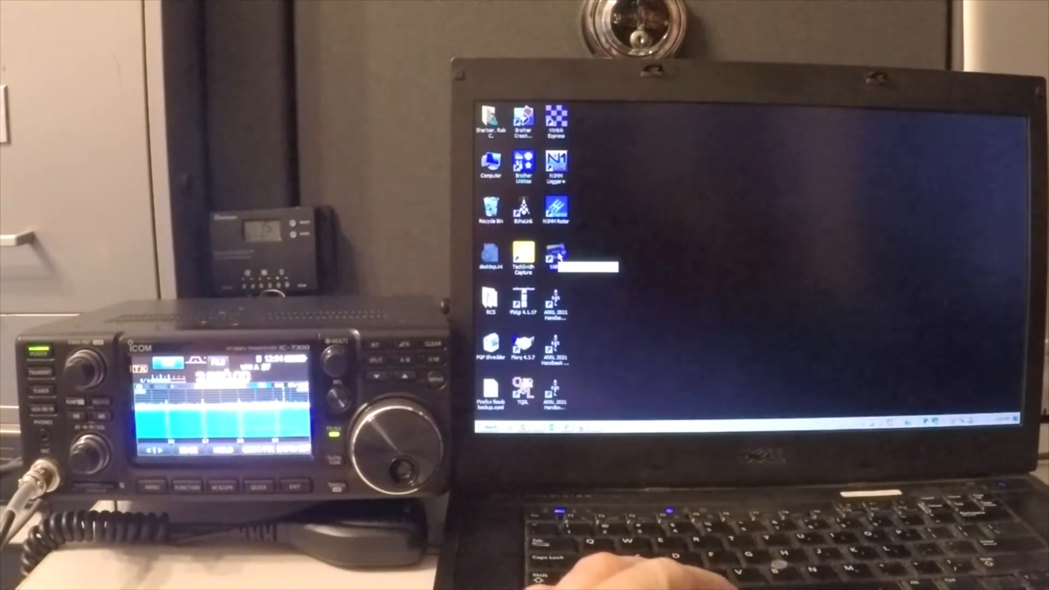
double_click(556, 258)
type("VARA")
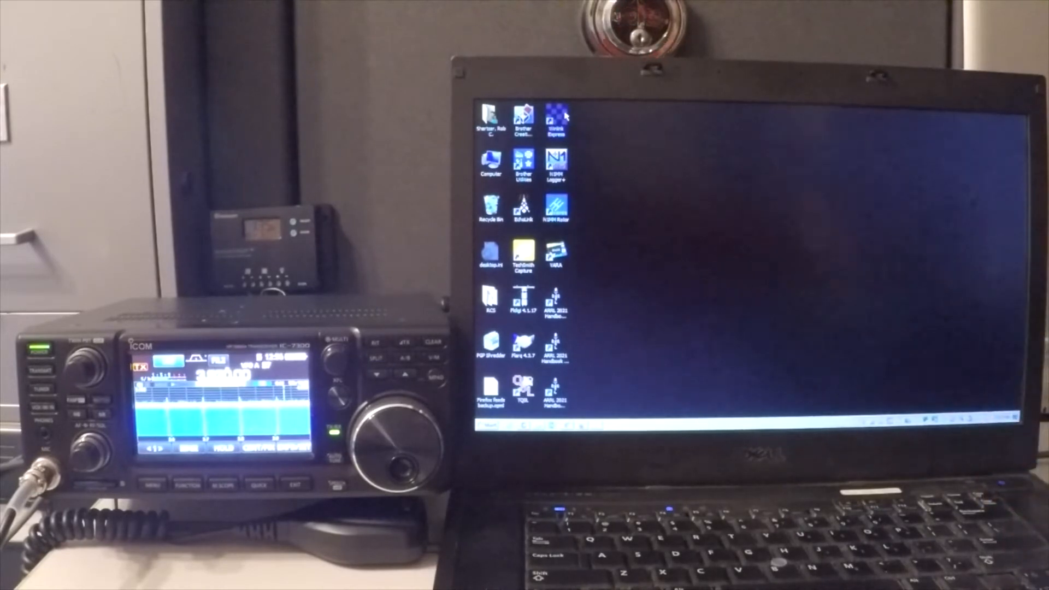
Launch Winlink Express, glance at the Settings menu, and start a new message.
double_click(557, 121)
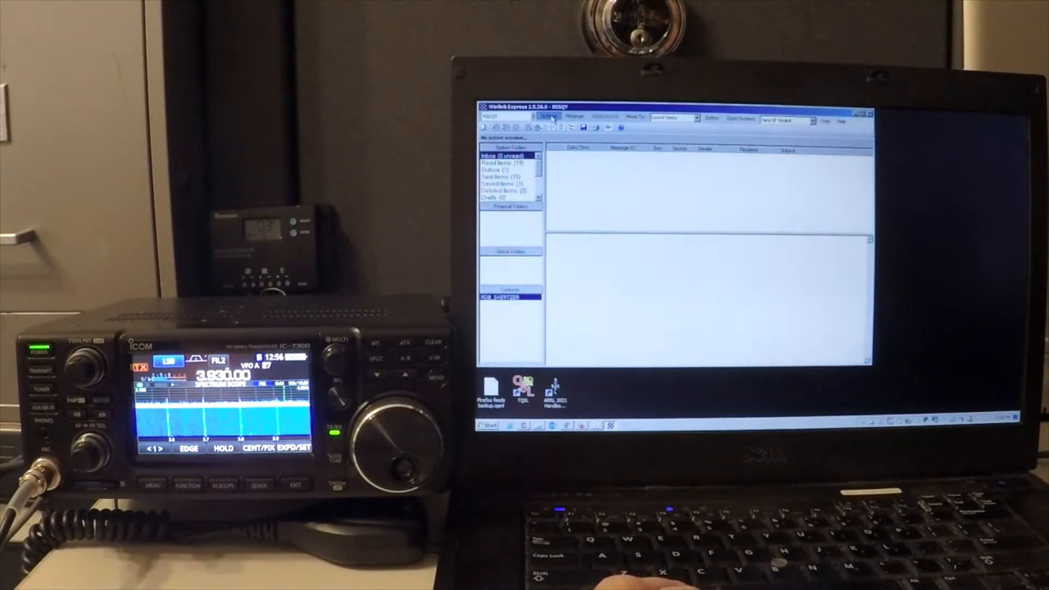
left_click(549, 118)
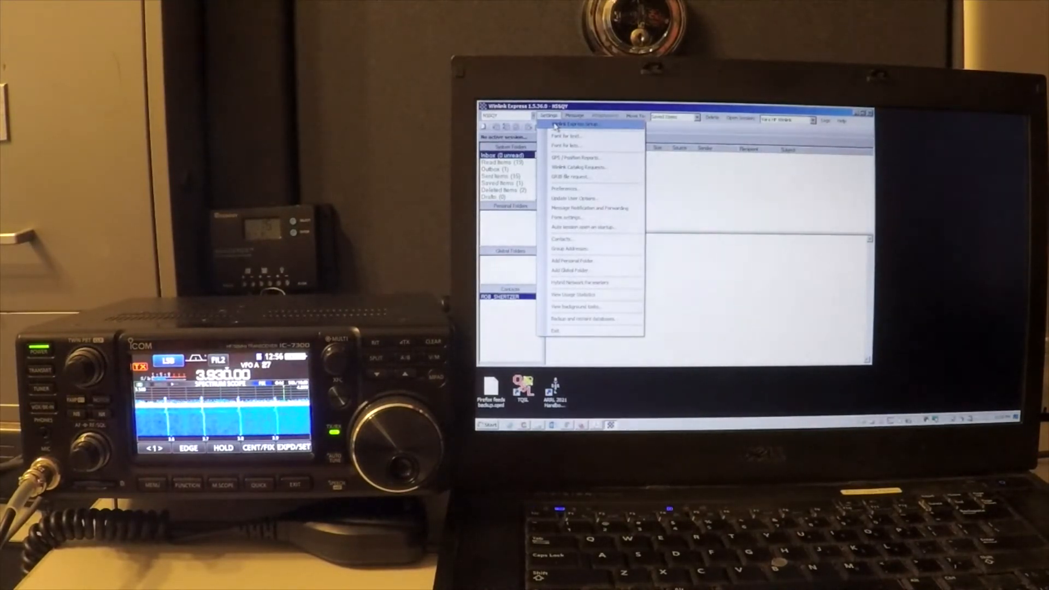
left_click(550, 117)
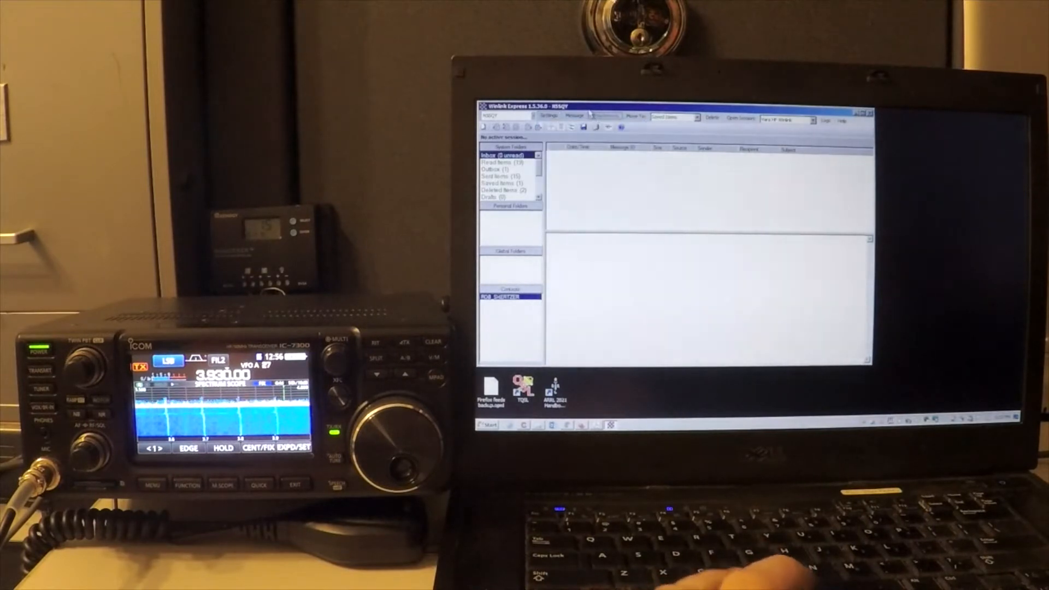
left_click(573, 117)
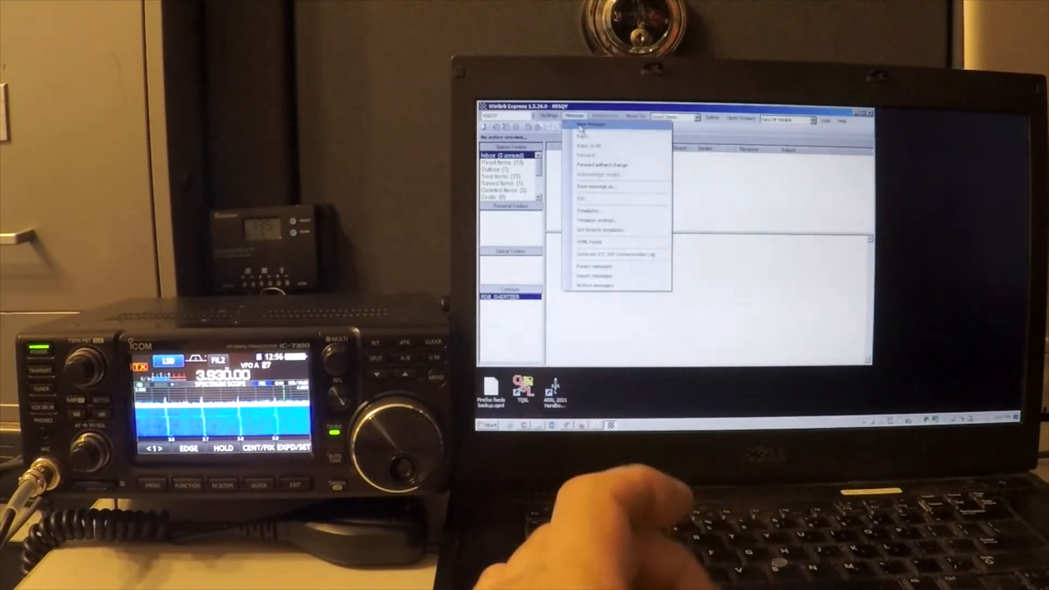
left_click(589, 125)
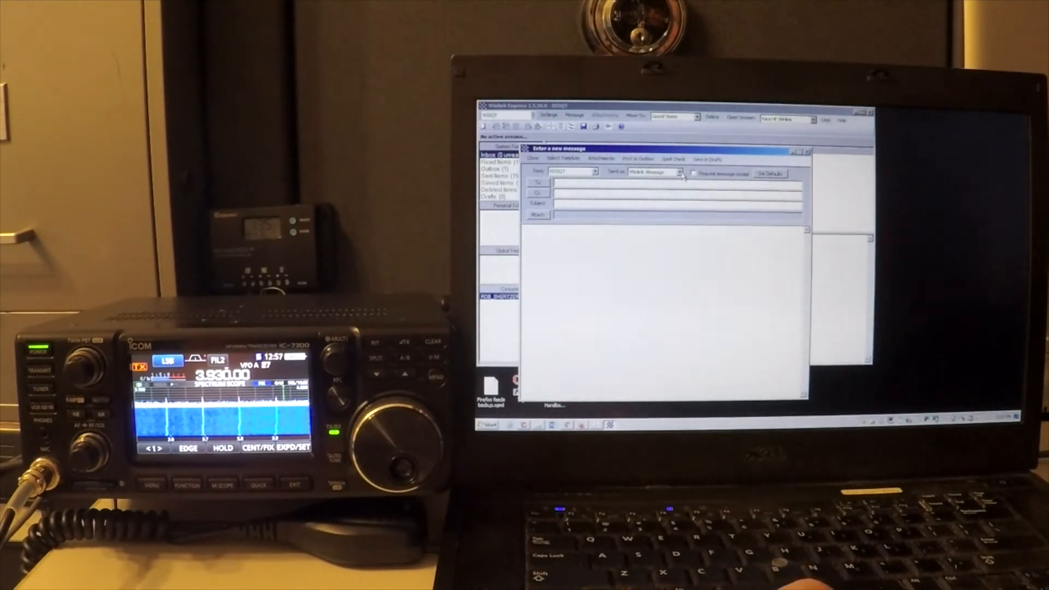
Check the Send as choices on the new message form before closing it.
left_click(680, 171)
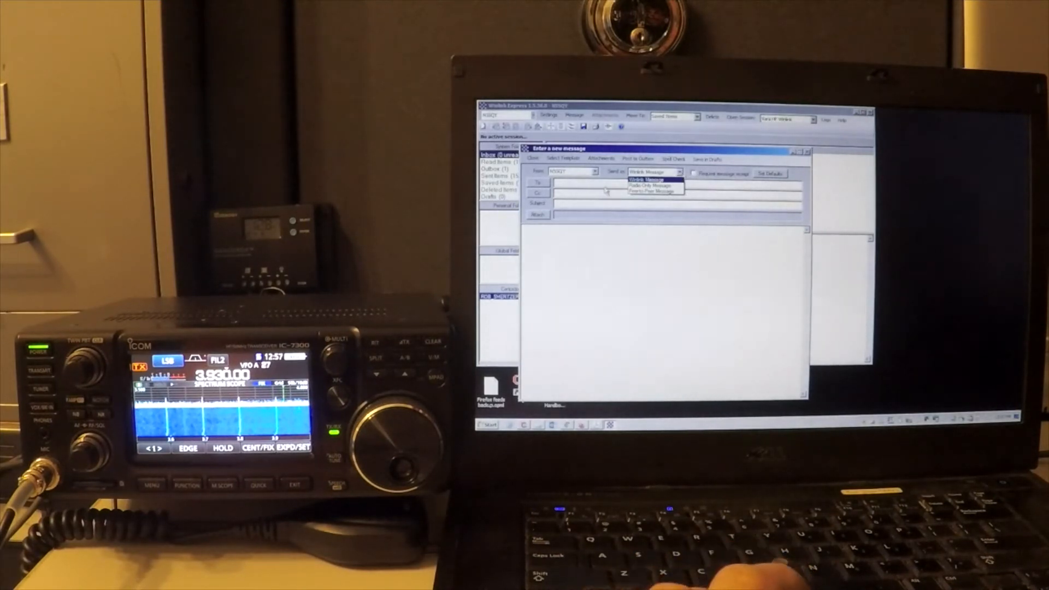
left_click(645, 178)
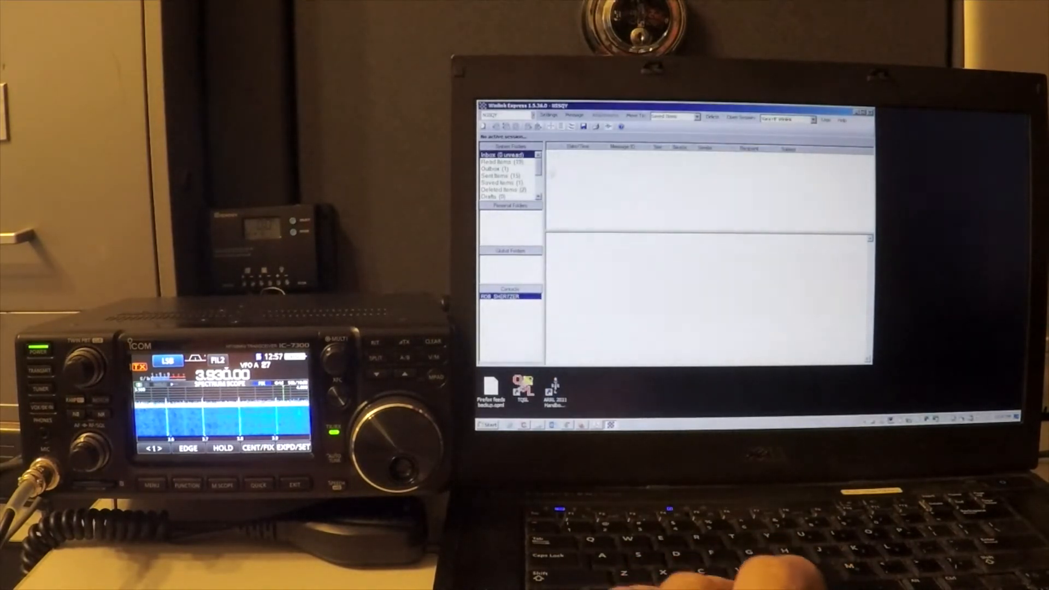
View the queued BVRC test email in the Outbox, then list the session types.
left_click(494, 168)
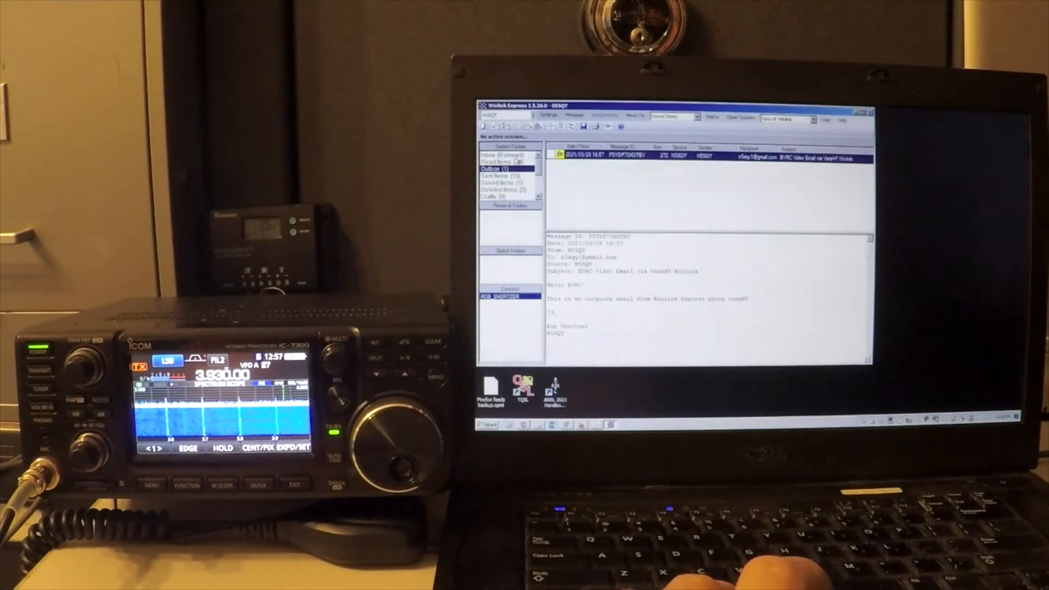
left_click(496, 155)
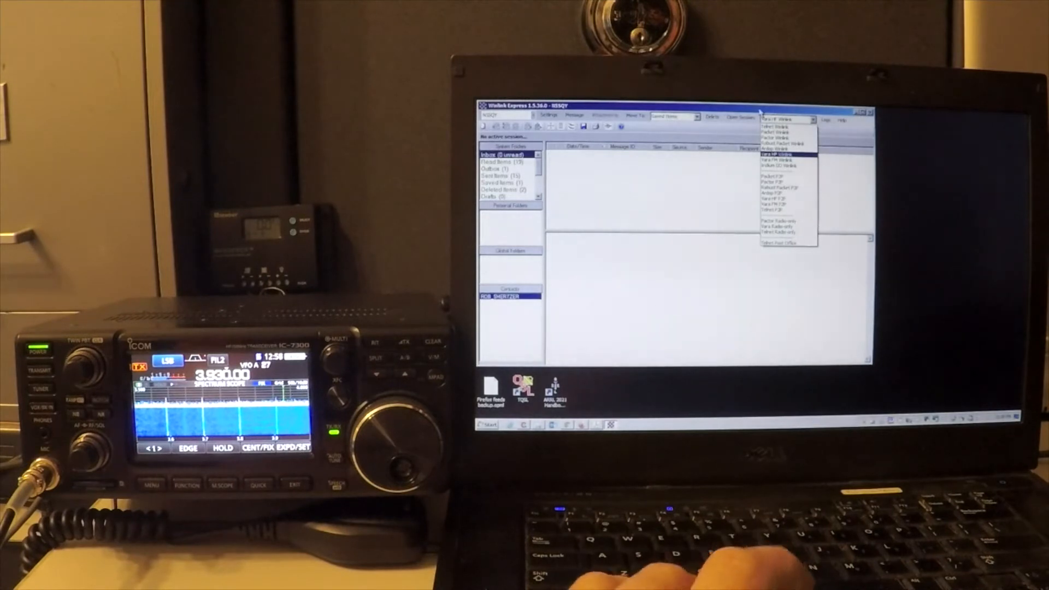
Start a VARA HF Winlink session and bring up the HF channel selector.
left_click(788, 155)
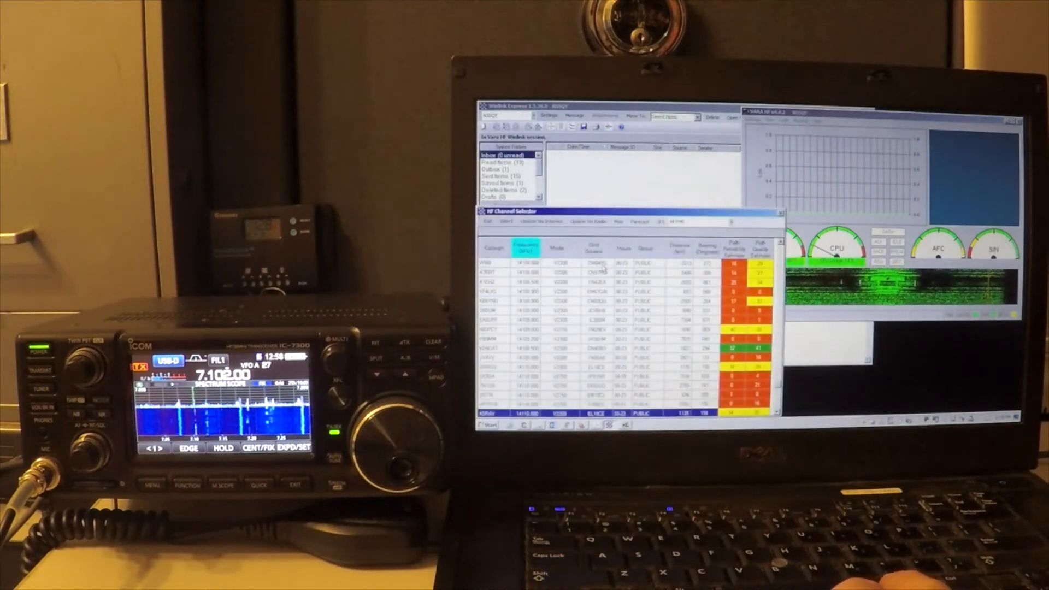
left_click(542, 222)
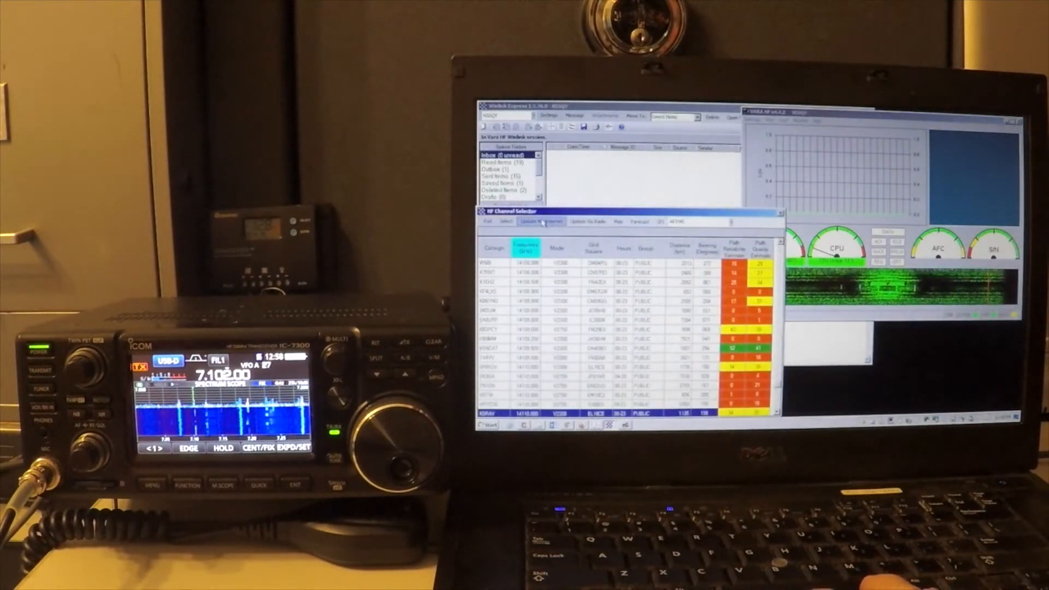
Choose a gateway station from the channel list and start calling it.
left_click(541, 220)
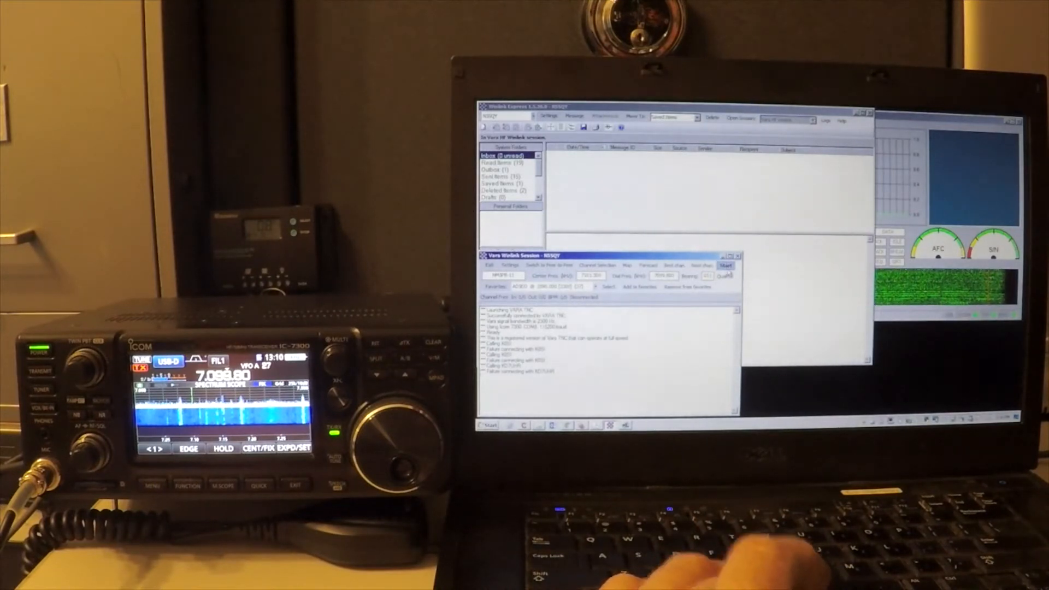
left_click(726, 265)
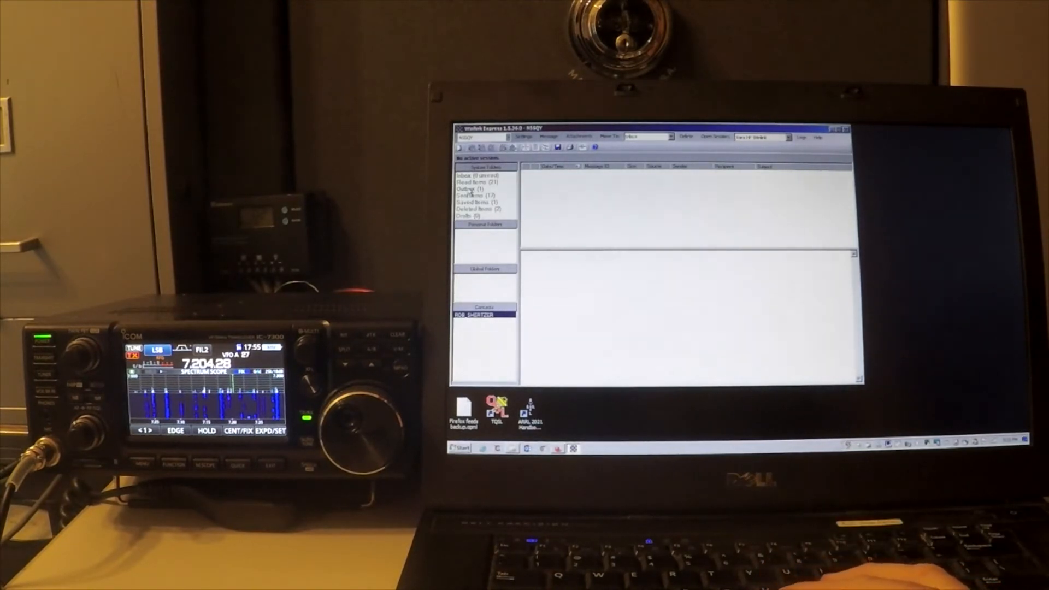
Start a fresh VARA HF Winlink session with the VARA modem connecting at 2300 Hz.
left_click(466, 188)
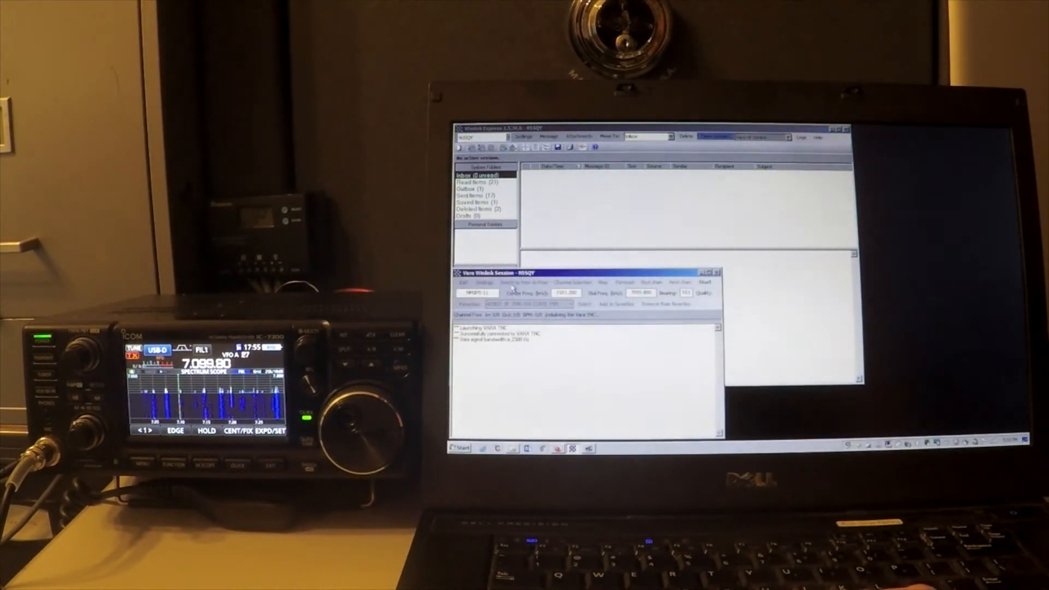
Switch to a peer-to-peer session and start calling the other station.
left_click(524, 282)
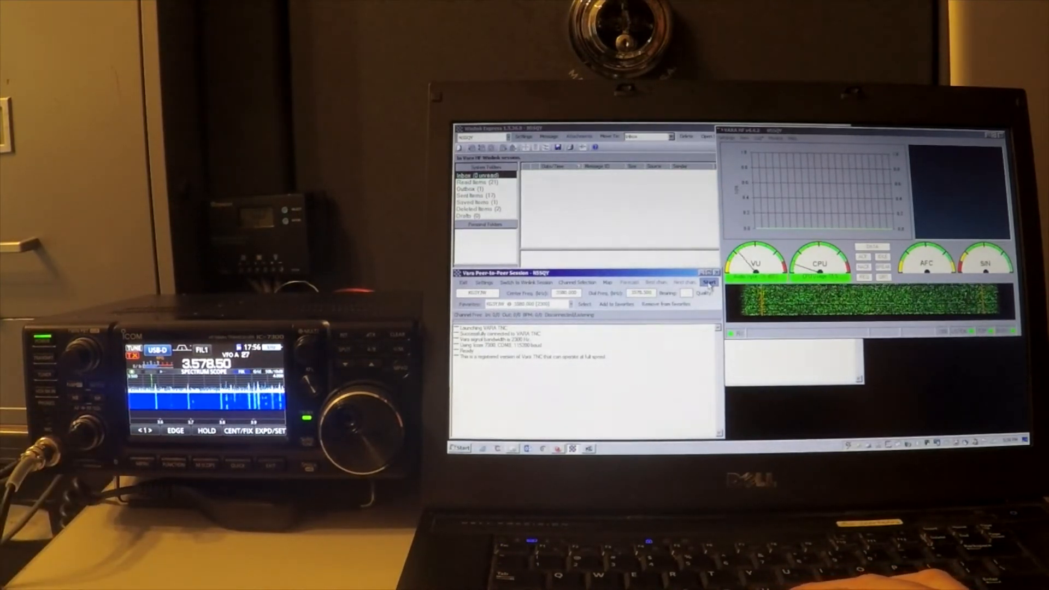
left_click(709, 282)
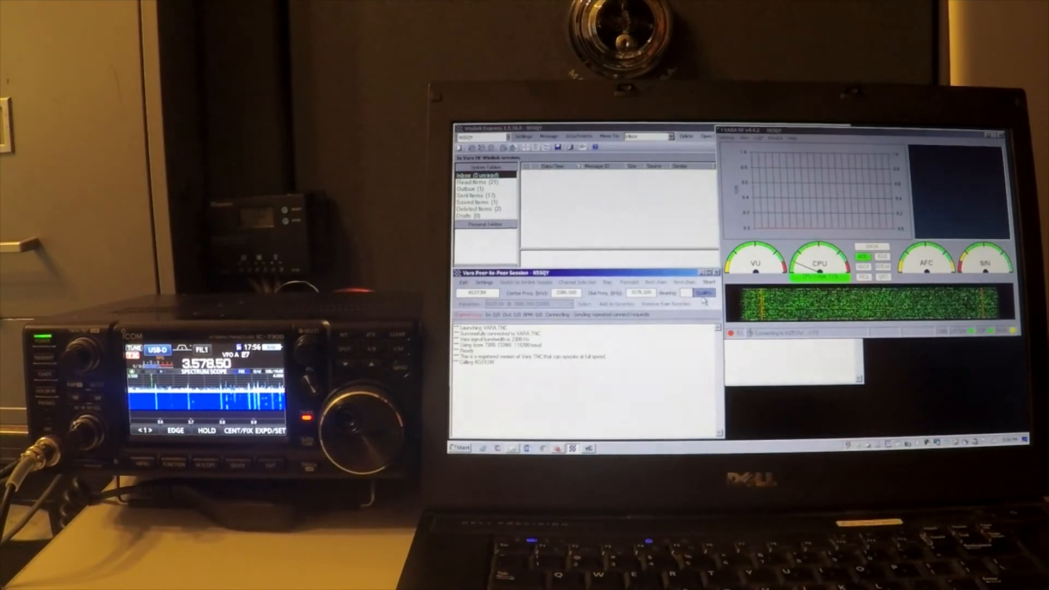